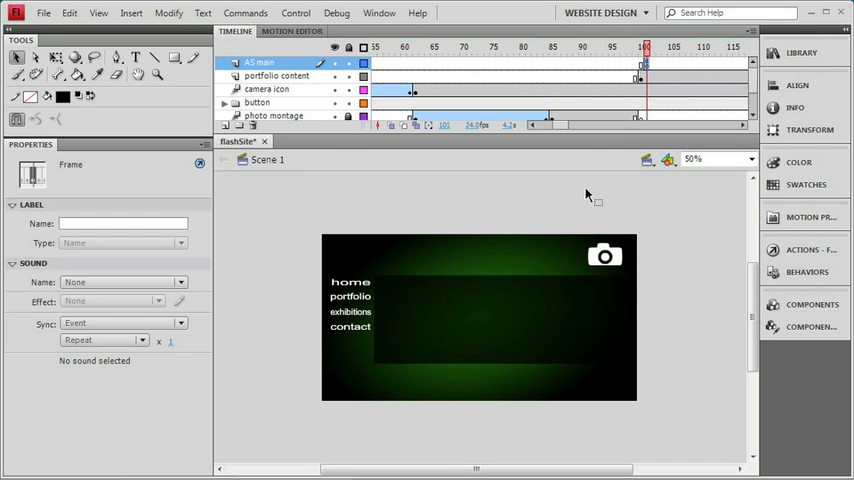
pyautogui.moveTo(58, 30)
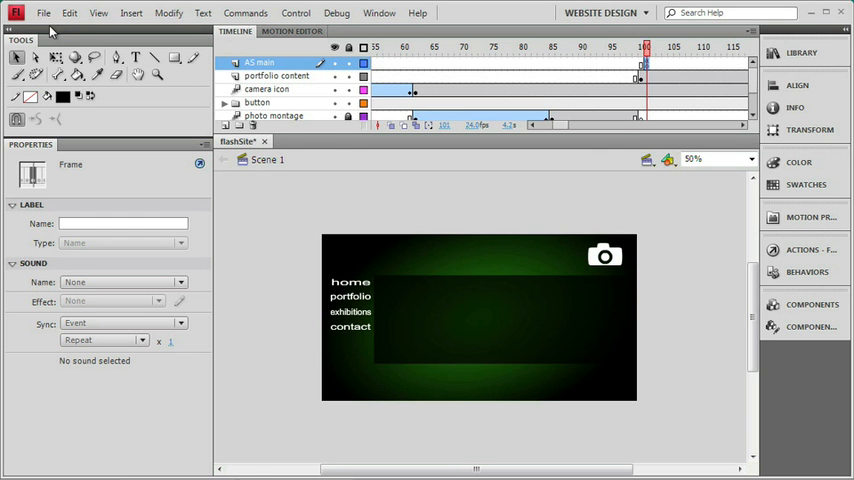
# Step: Create a new Flash File (ActionScript 3.0) document via File > New
pyautogui.click(40, 12)
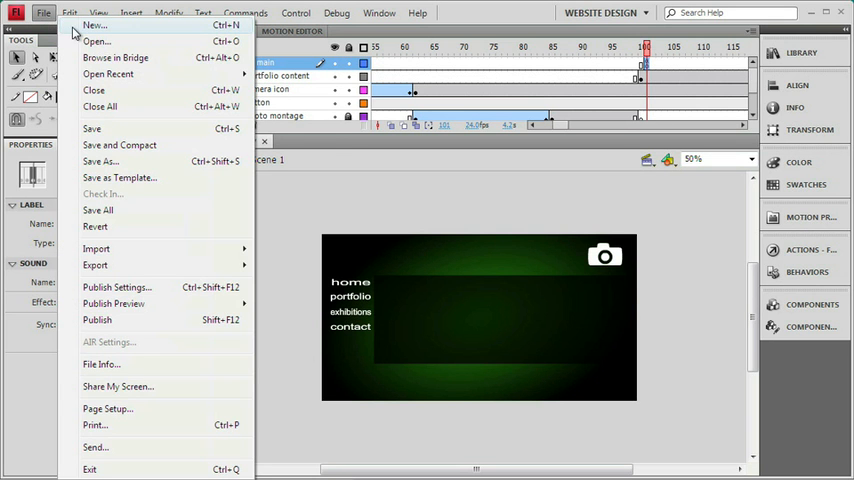
pyautogui.click(96, 28)
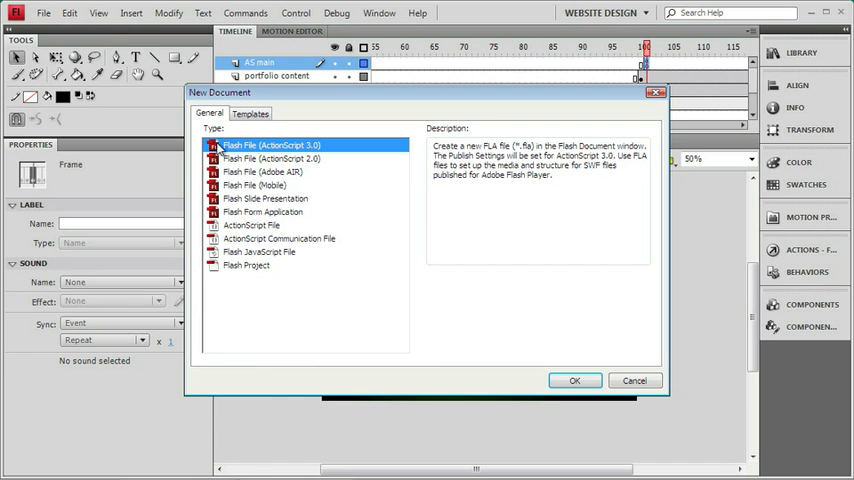
pyautogui.moveTo(550, 352)
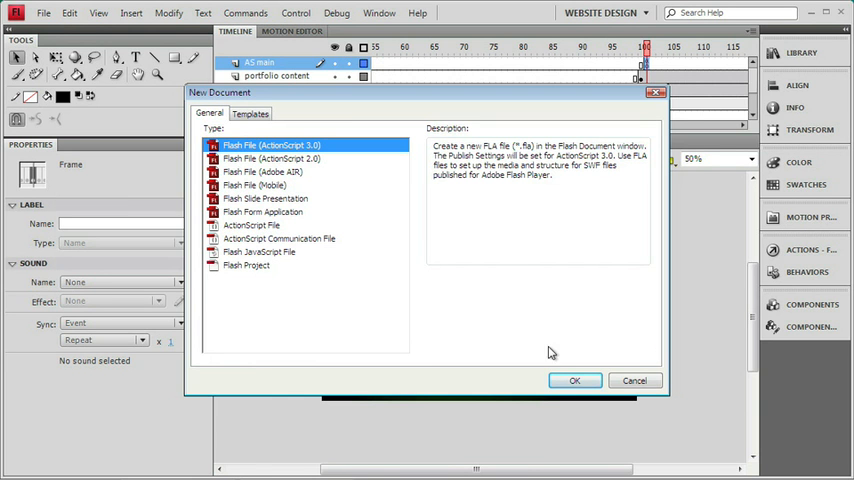
pyautogui.click(576, 380)
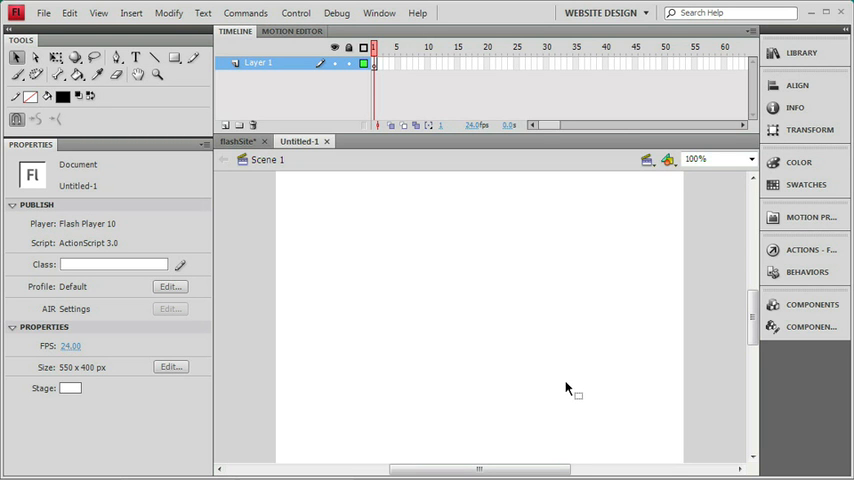
pyautogui.moveTo(238, 252)
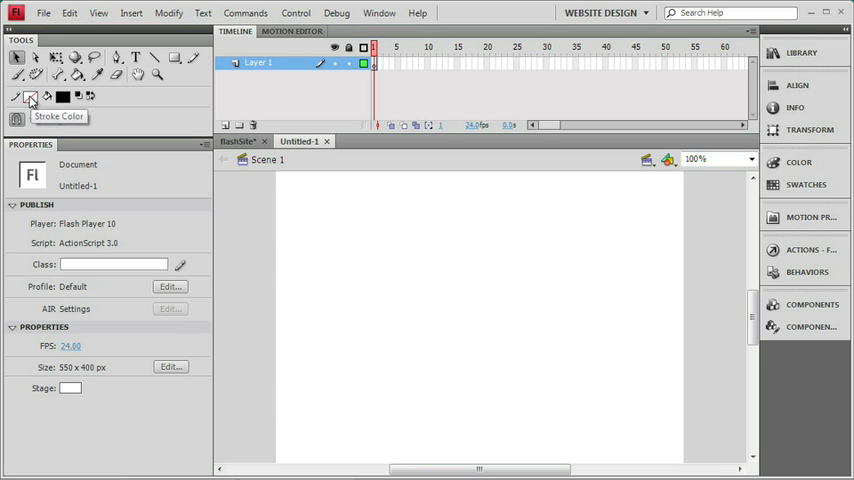
# Step: Draw an orange oval with a blue stroke near the stage's upper left, then ready the Selection Tool
pyautogui.click(32, 96)
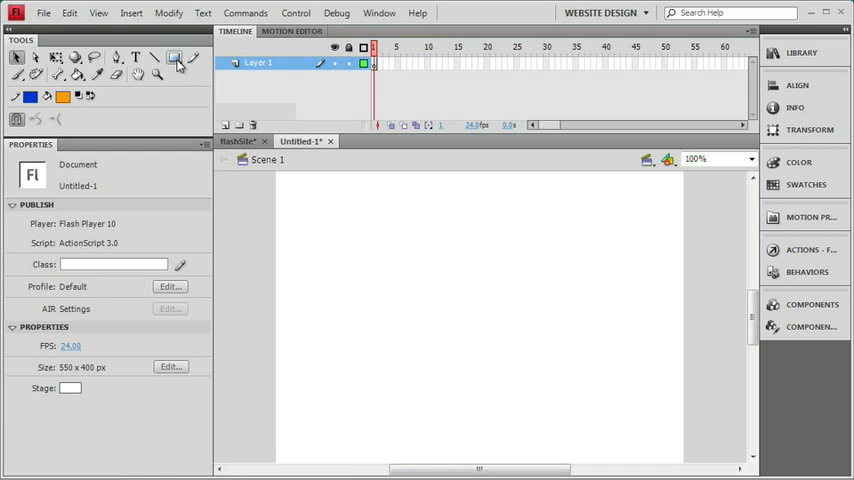
pyautogui.click(176, 64)
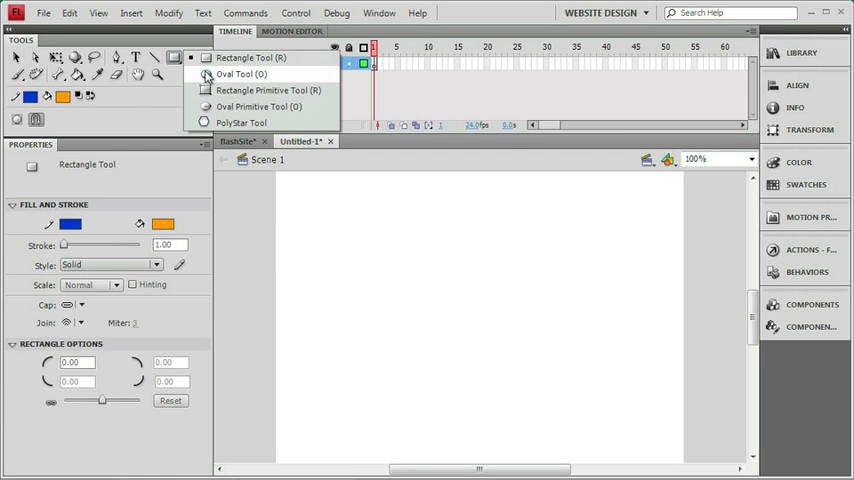
pyautogui.click(230, 76)
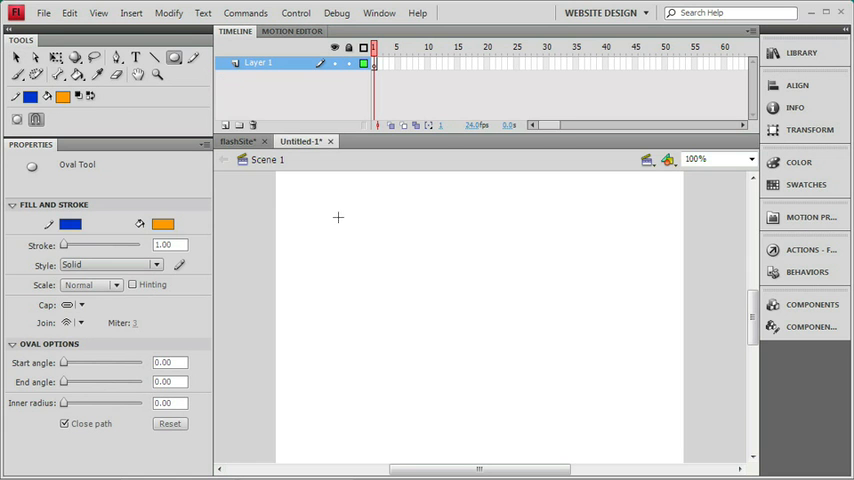
pyautogui.moveTo(336, 216); pyautogui.dragTo(450, 270)
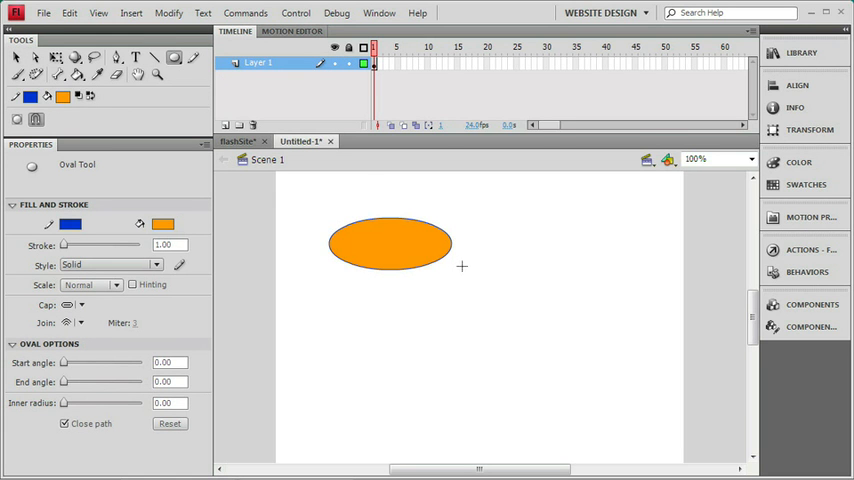
pyautogui.click(20, 62)
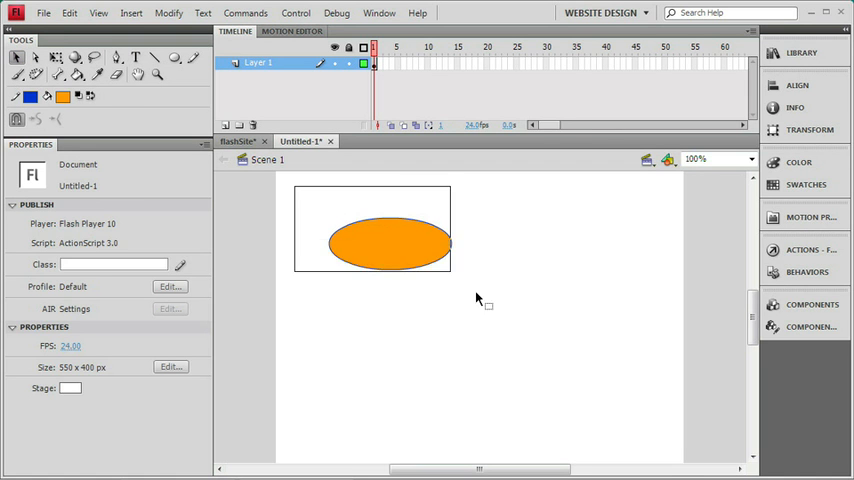
# Step: Convert the selected oval into a Button symbol named 'button'
pyautogui.click(388, 240)
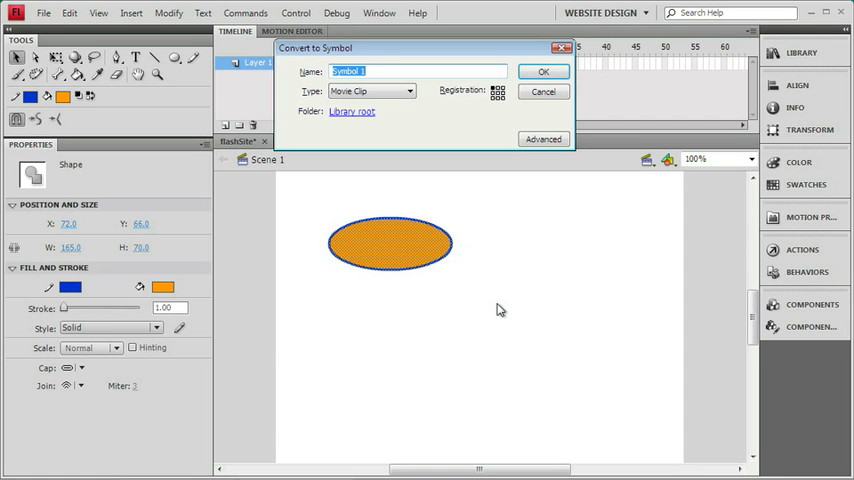
pyautogui.write('button')
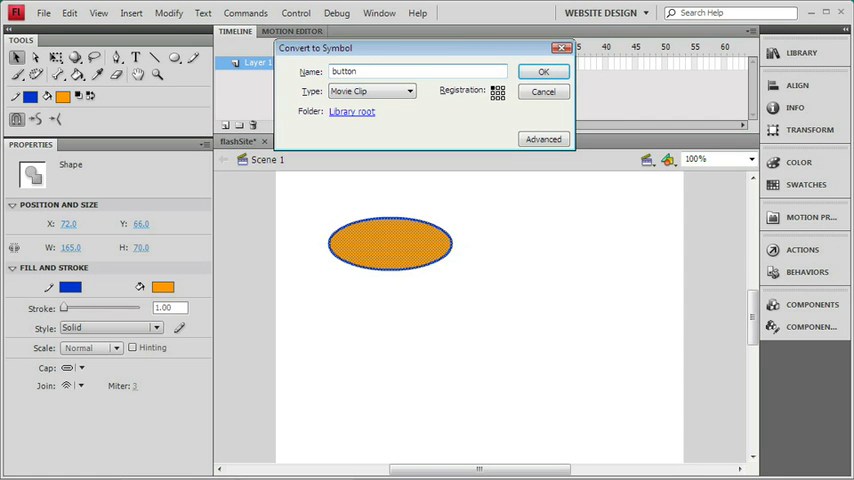
pyautogui.moveTo(408, 124)
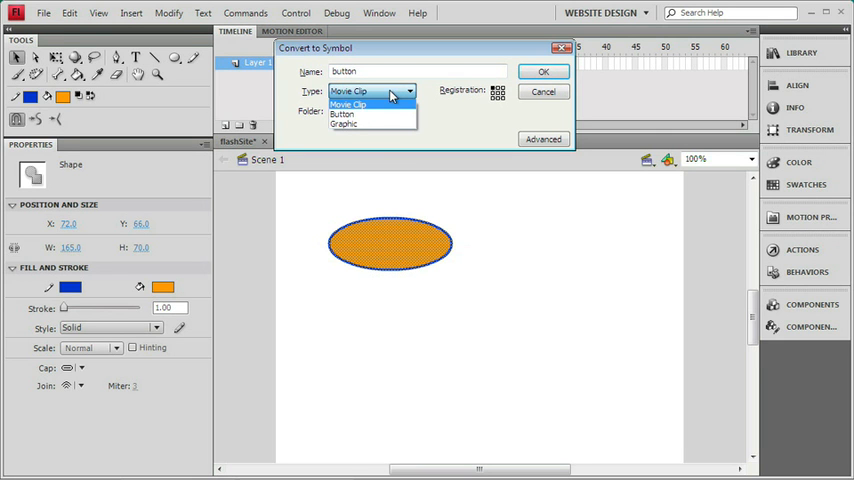
pyautogui.moveTo(350, 112)
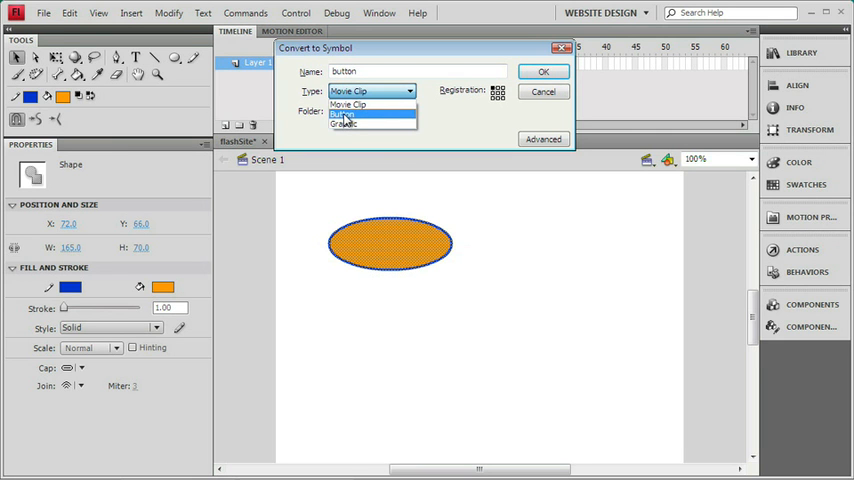
pyautogui.click(360, 112)
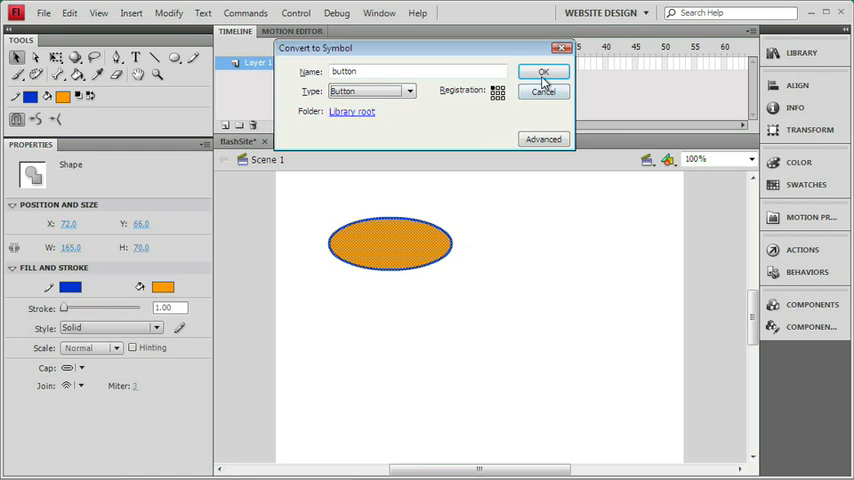
pyautogui.click(542, 72)
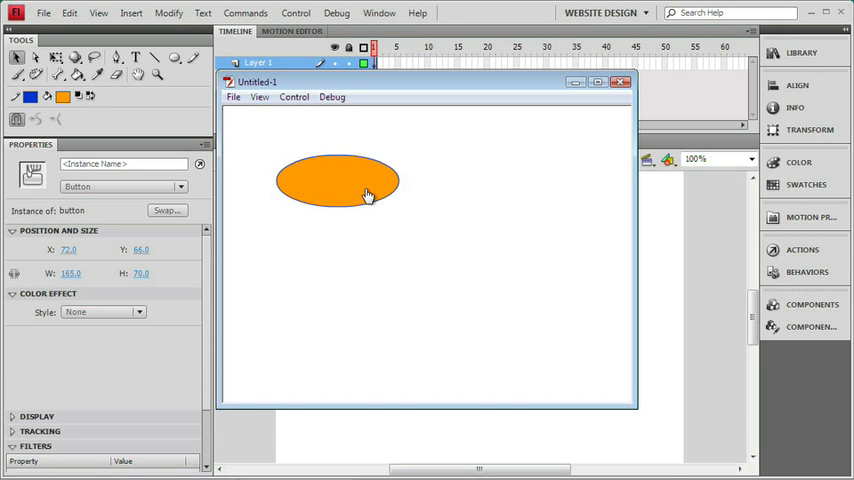
pyautogui.moveTo(368, 204)
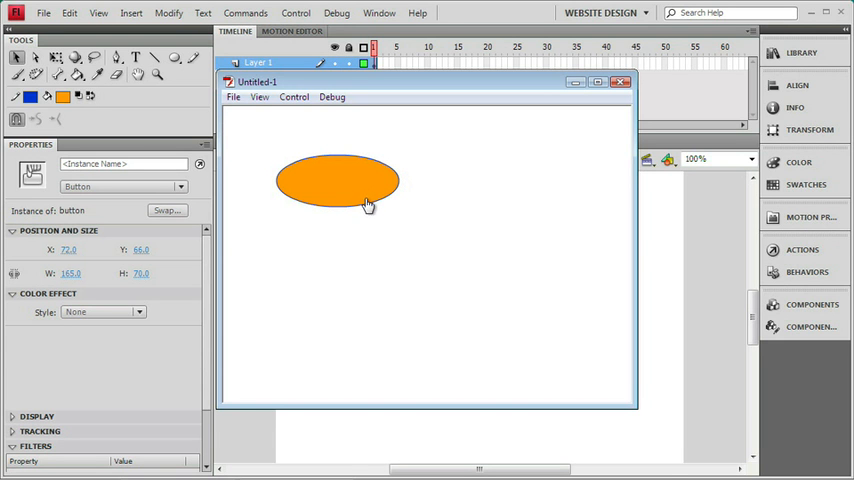
pyautogui.moveTo(400, 204)
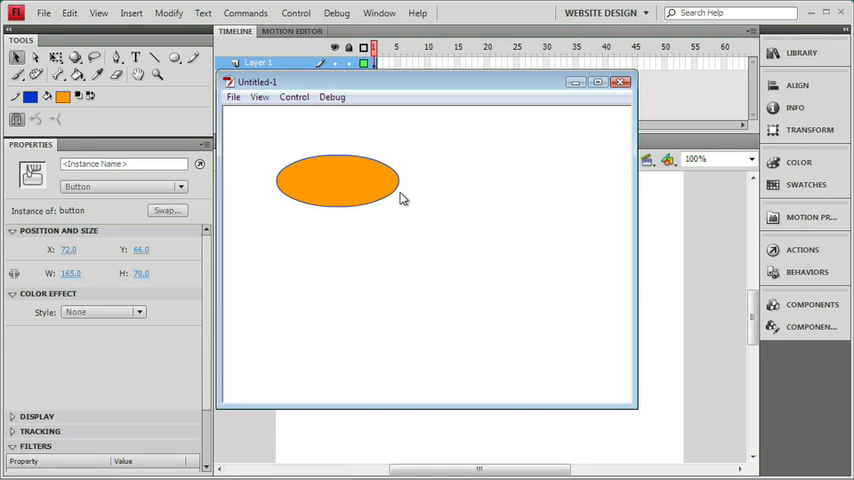
pyautogui.moveTo(488, 140)
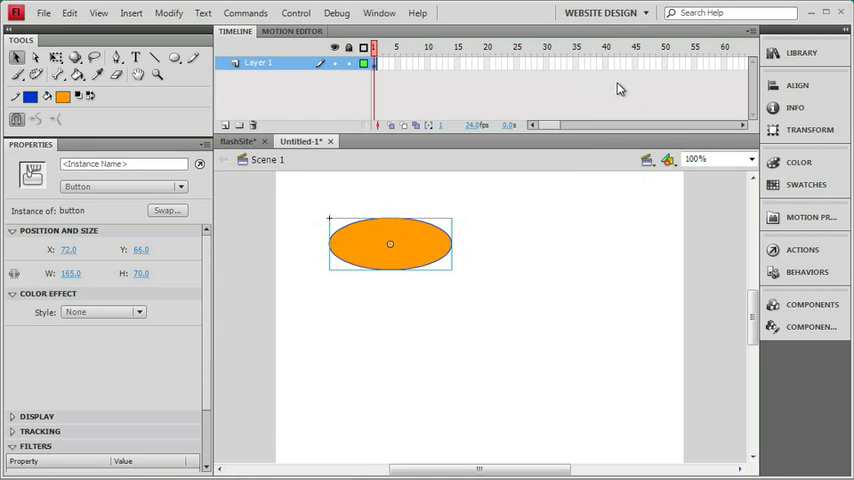
pyautogui.moveTo(516, 264)
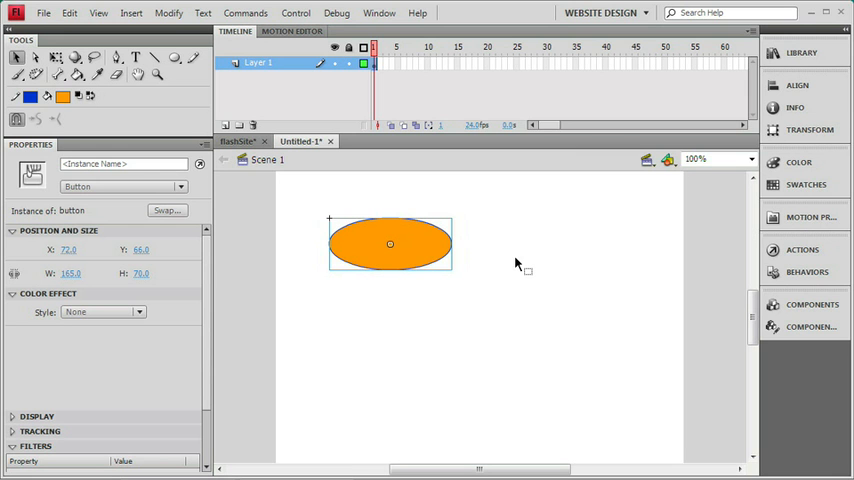
pyautogui.moveTo(408, 244)
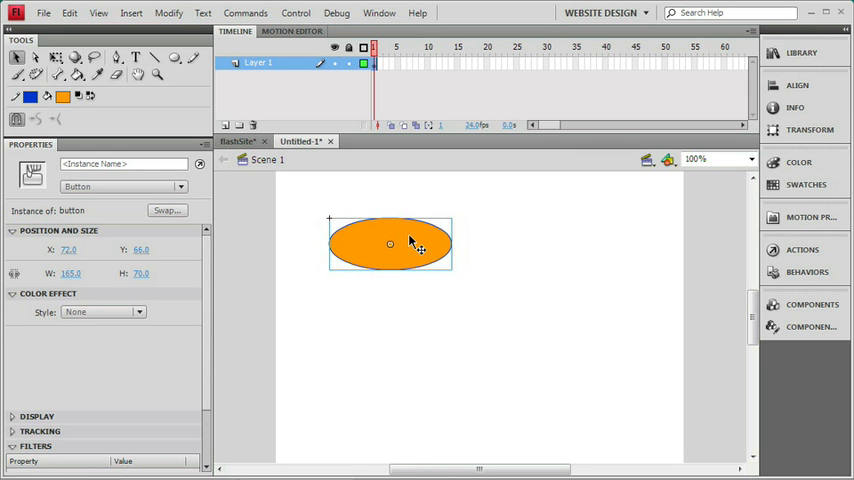
# Step: Enter the button symbol's editing mode to reach its Up, Over, Down and Hit frames
pyautogui.doubleClick(408, 244)
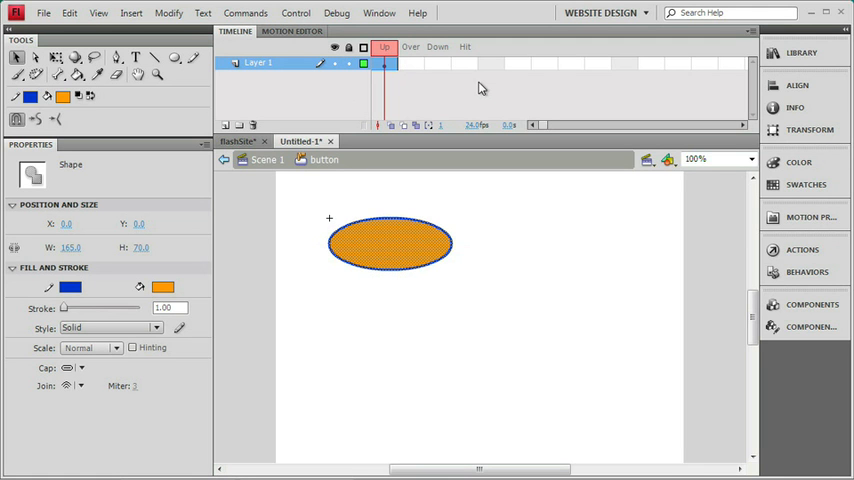
pyautogui.moveTo(440, 88)
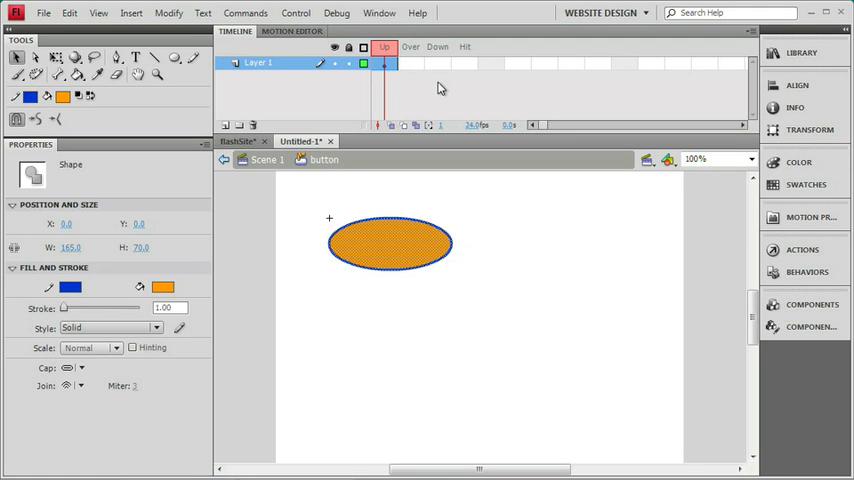
pyautogui.moveTo(478, 84)
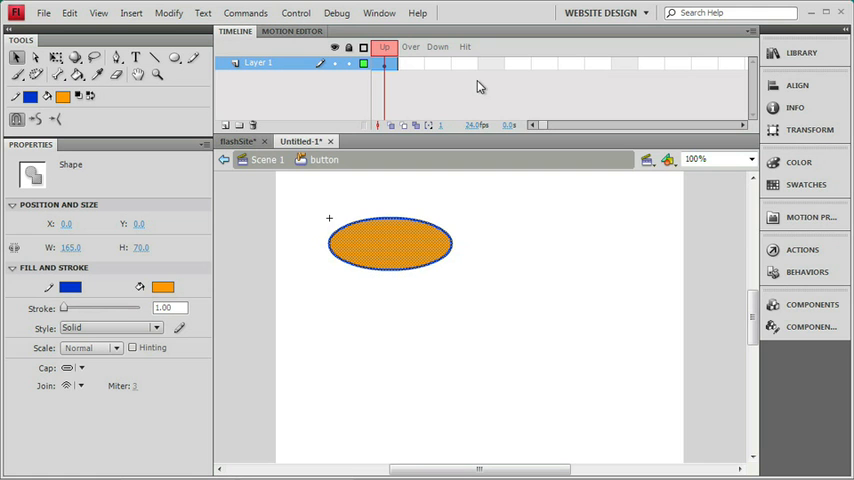
pyautogui.moveTo(384, 88)
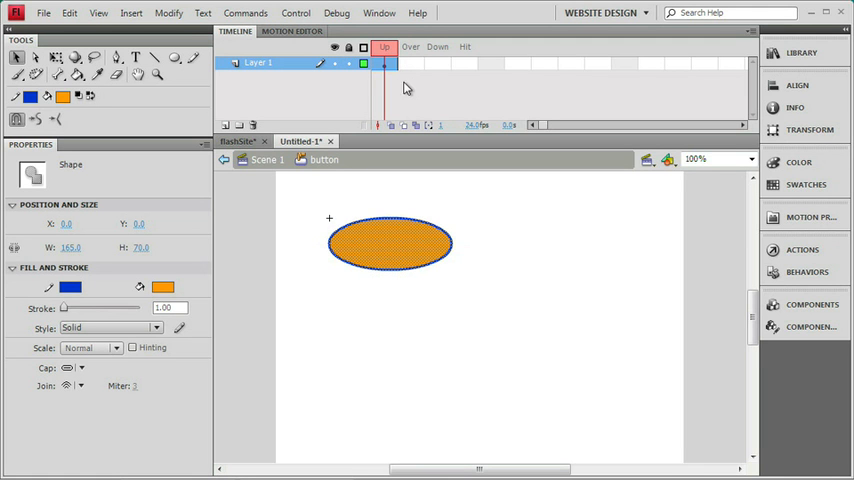
pyautogui.moveTo(444, 84)
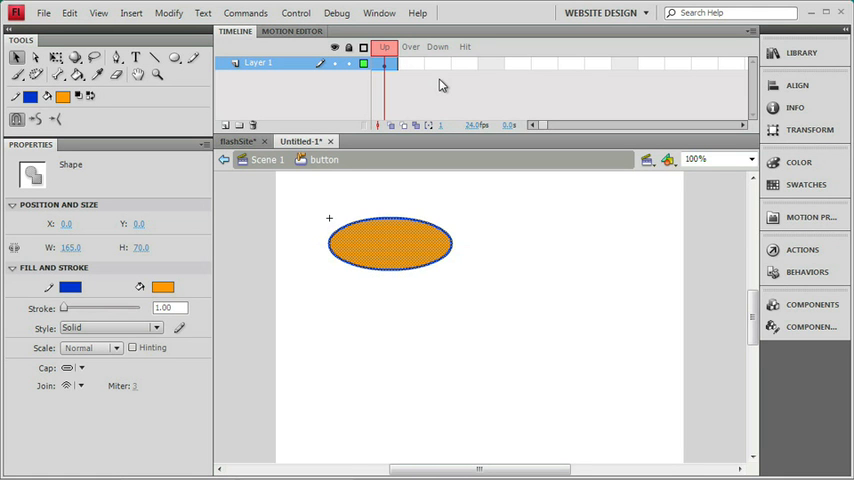
pyautogui.moveTo(416, 68)
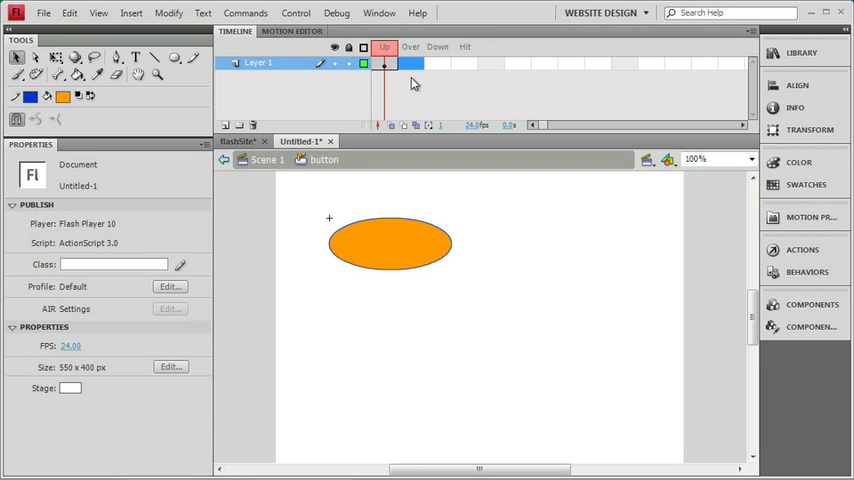
# Step: Keyframe the Over state and begin choosing a green fill for the oval
pyautogui.click(408, 64)
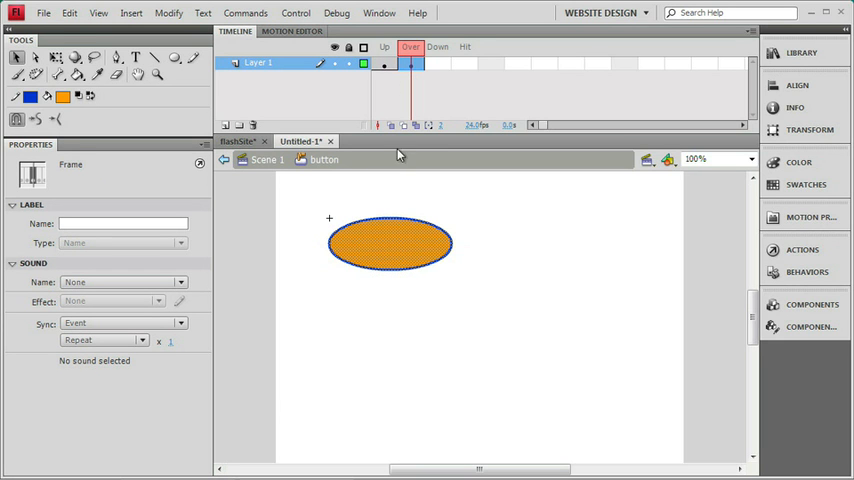
pyautogui.moveTo(356, 264)
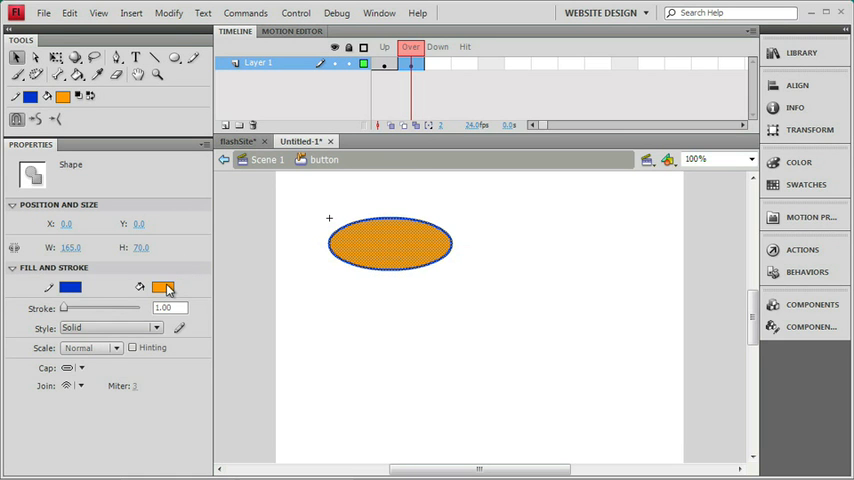
pyautogui.click(164, 286)
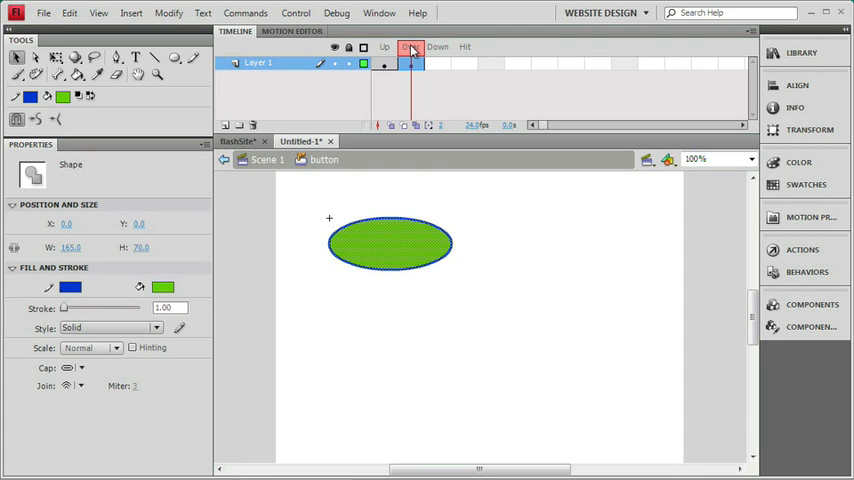
pyautogui.click(382, 48)
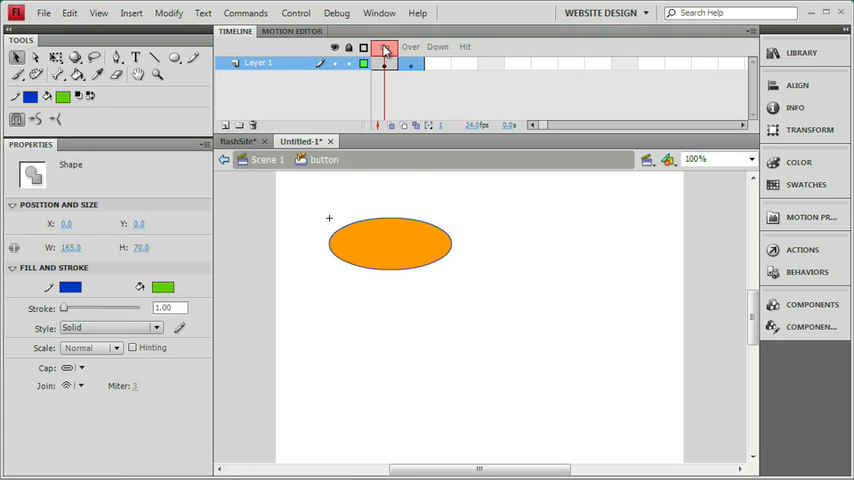
pyautogui.click(408, 62)
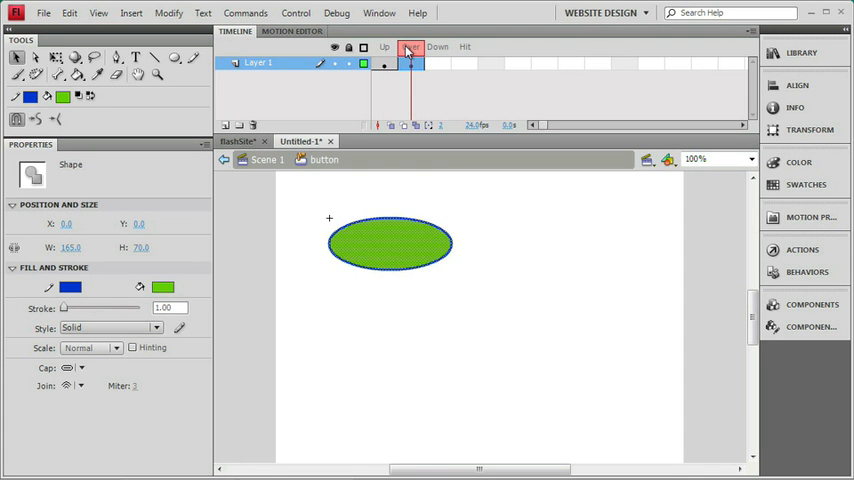
pyautogui.click(414, 48)
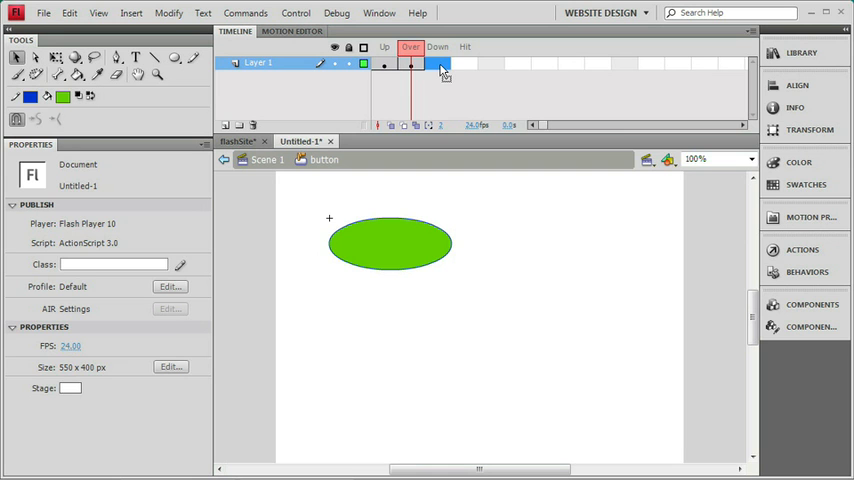
# Step: Keyframe the Down state, fill its ellipse blue, and flip between Over and Down to compare
pyautogui.click(436, 68)
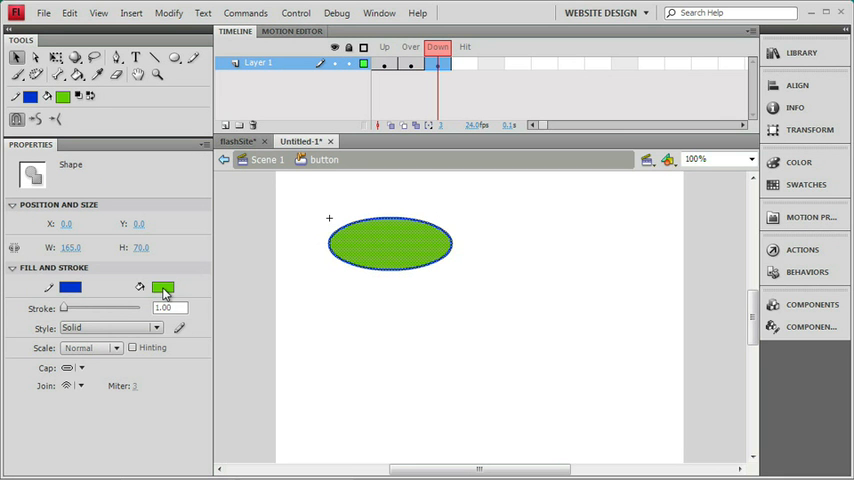
pyautogui.click(164, 288)
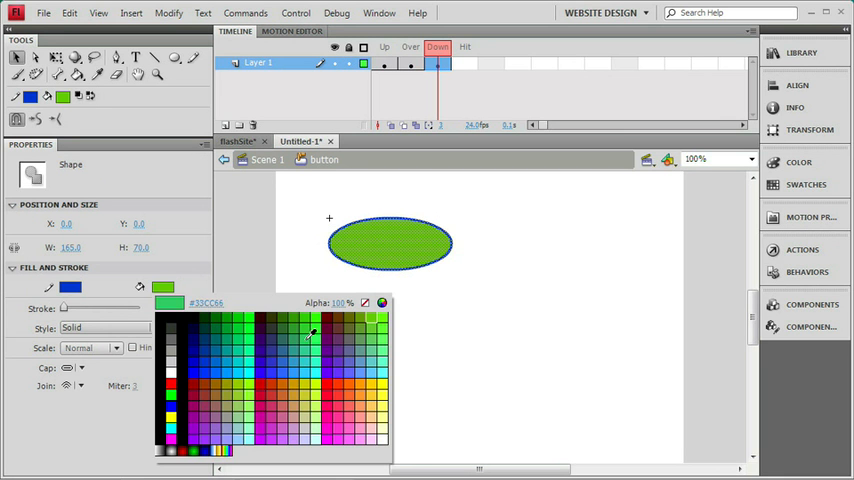
pyautogui.click(312, 336)
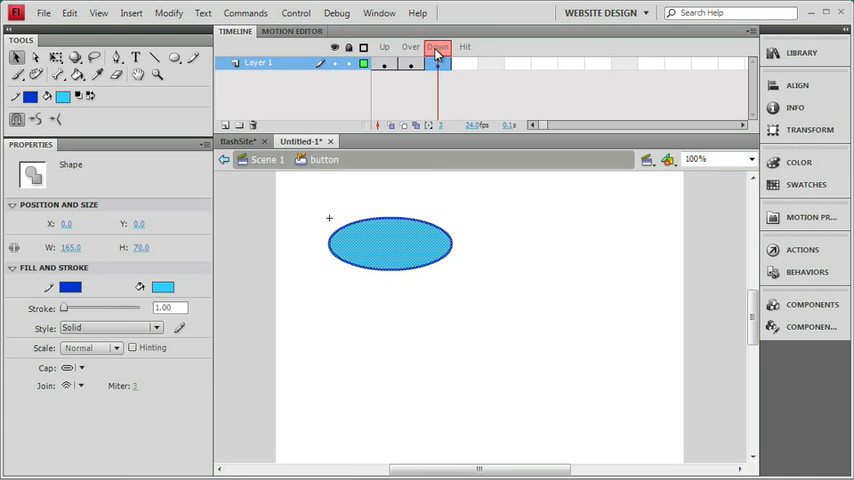
pyautogui.click(380, 48)
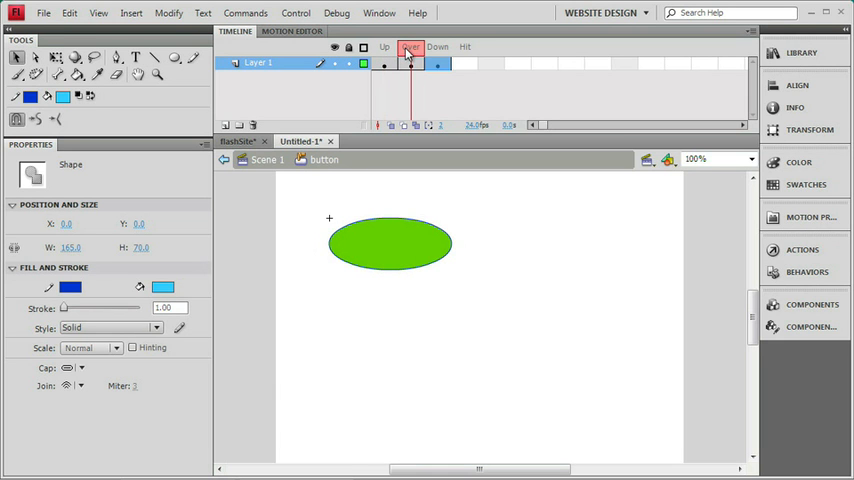
pyautogui.click(436, 48)
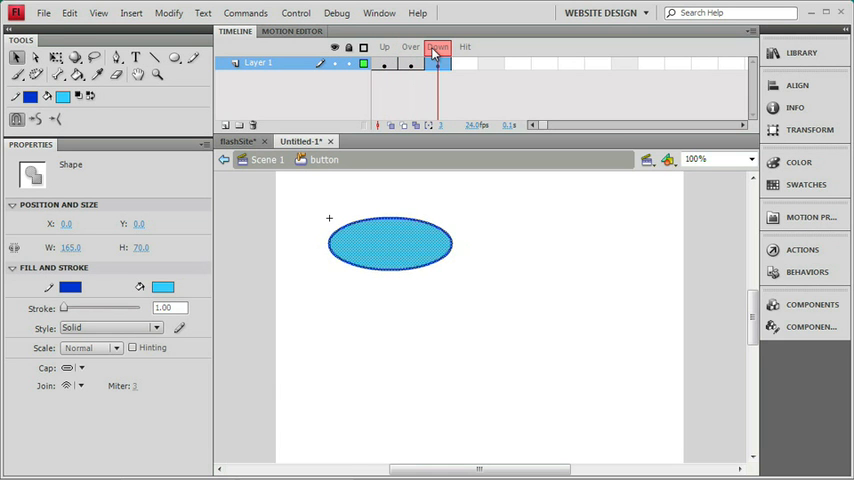
pyautogui.click(436, 60)
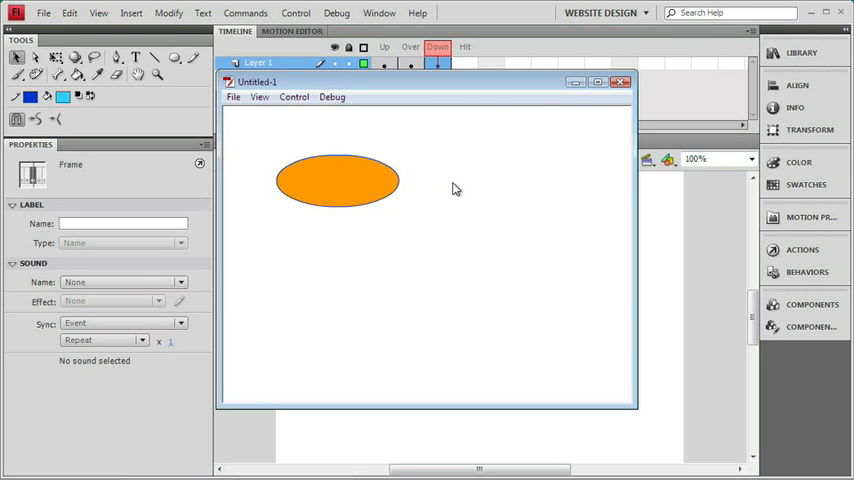
pyautogui.moveTo(360, 222)
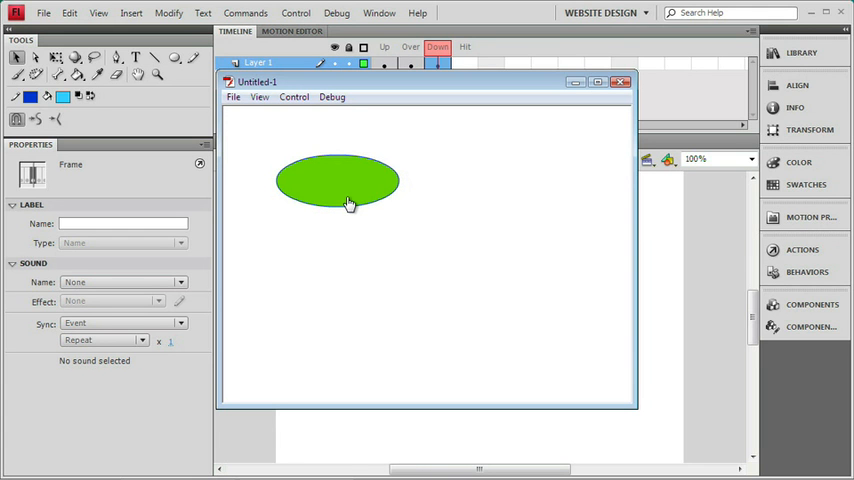
pyautogui.moveTo(338, 188)
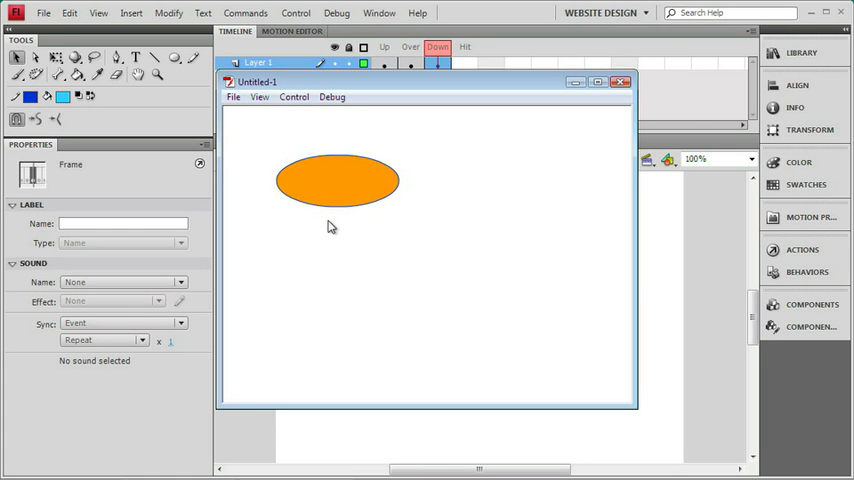
pyautogui.moveTo(330, 232)
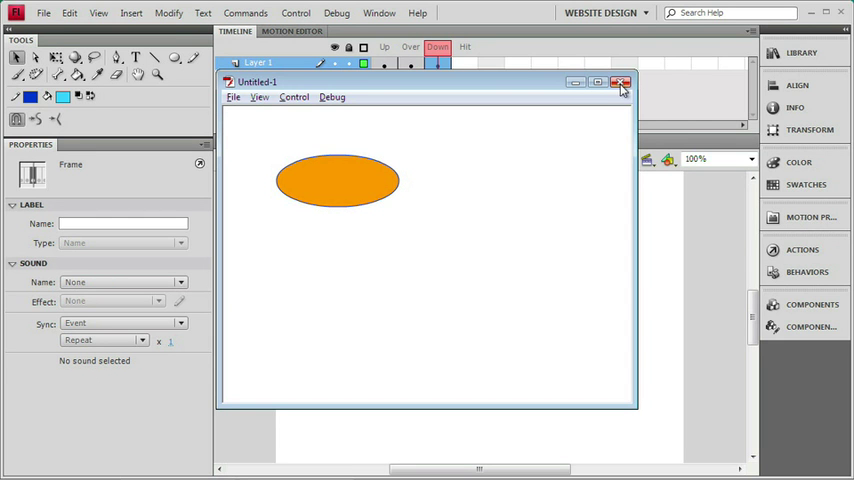
# Step: Close the test preview and keyframe the Hit state, carrying over the blue oval
pyautogui.click(624, 80)
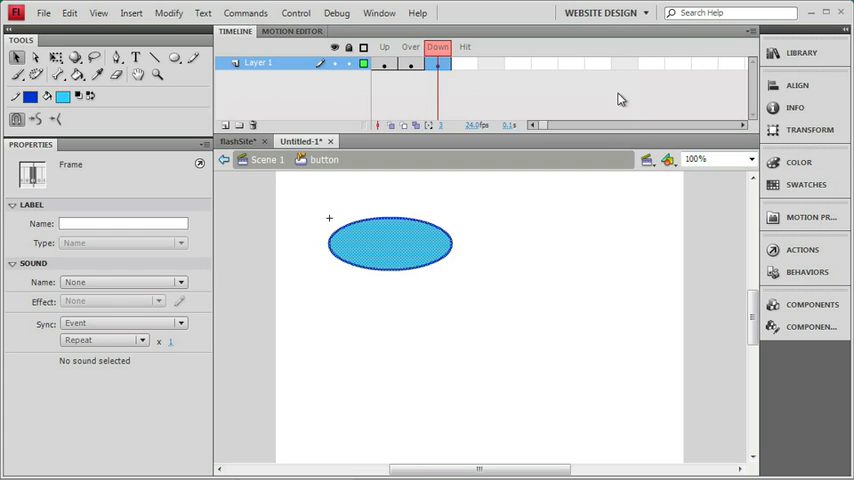
pyautogui.moveTo(466, 282)
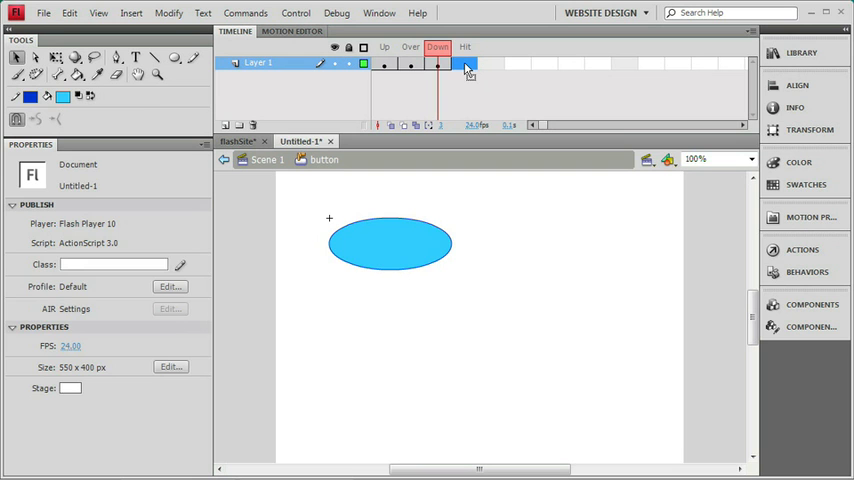
pyautogui.click(464, 64)
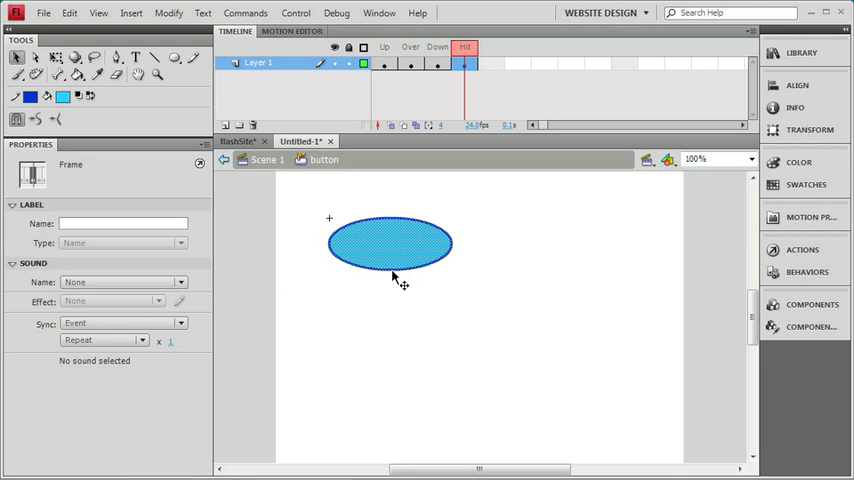
pyautogui.moveTo(356, 284)
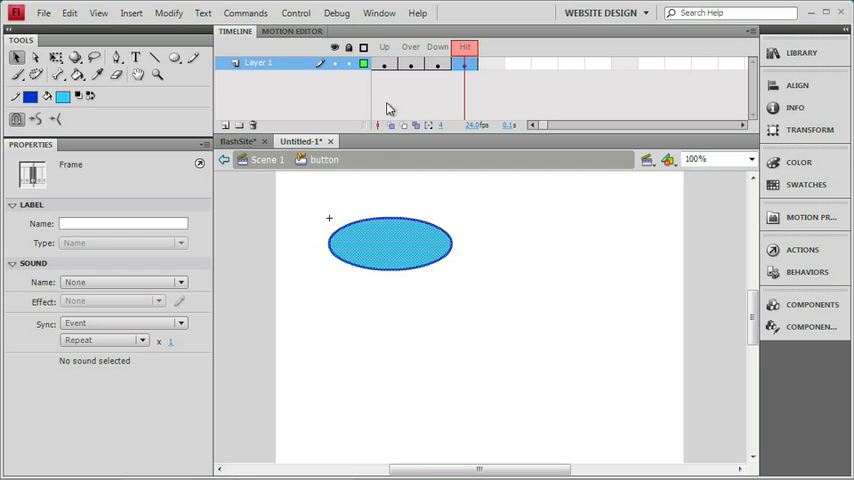
pyautogui.moveTo(436, 84)
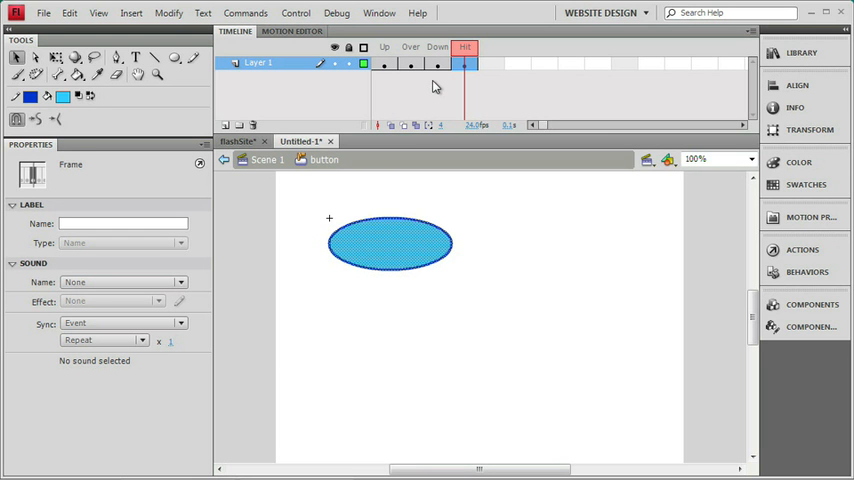
pyautogui.moveTo(456, 84)
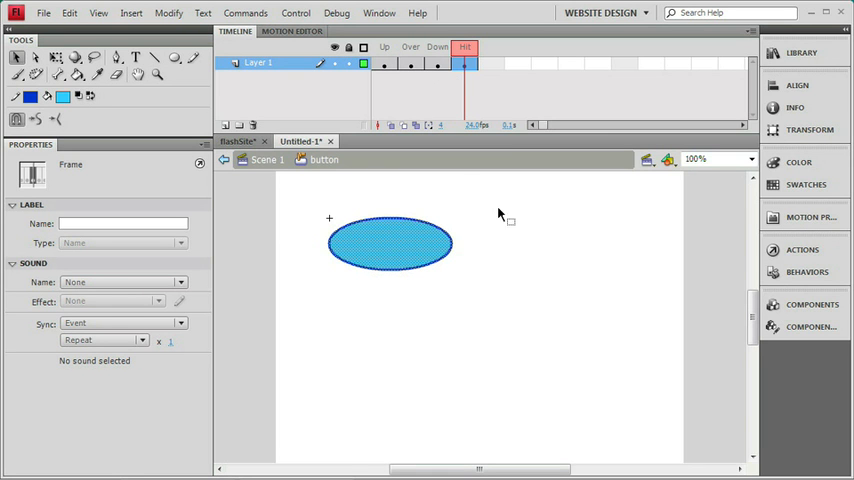
pyautogui.moveTo(360, 188)
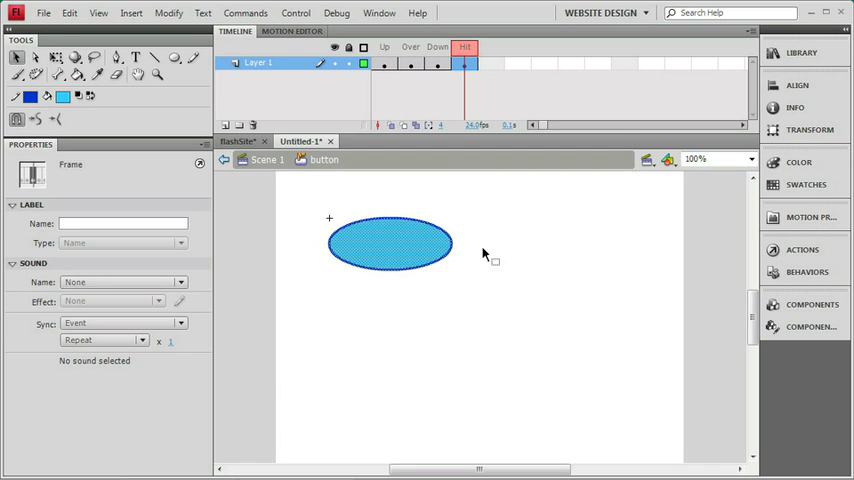
pyautogui.moveTo(388, 300)
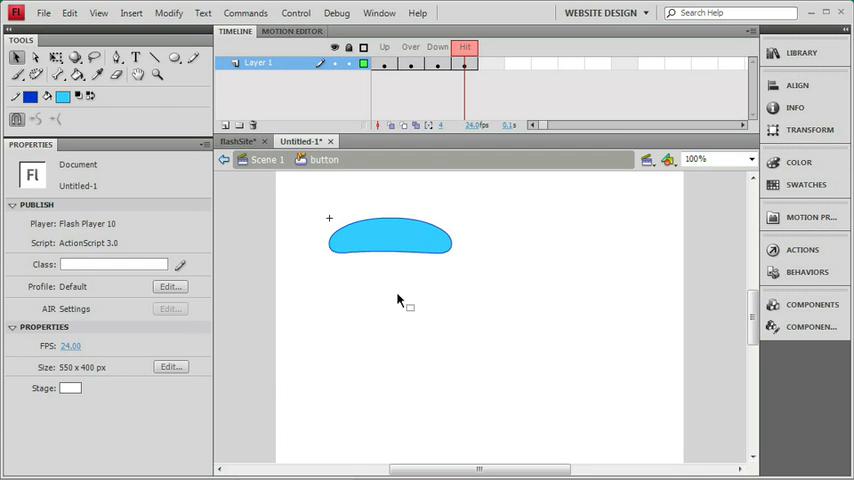
pyautogui.moveTo(466, 264)
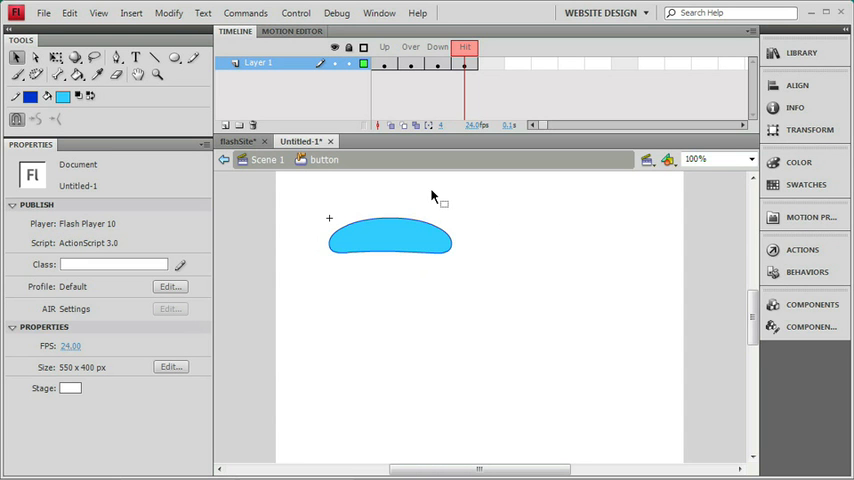
pyautogui.moveTo(452, 196)
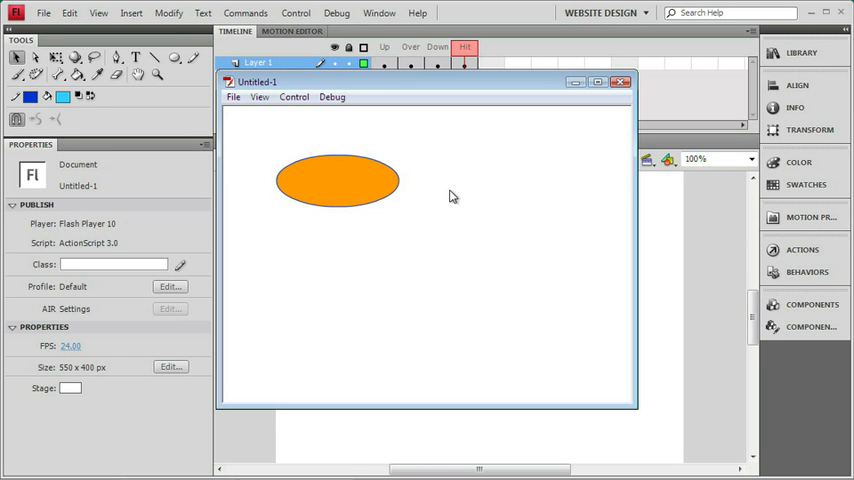
pyautogui.moveTo(350, 238)
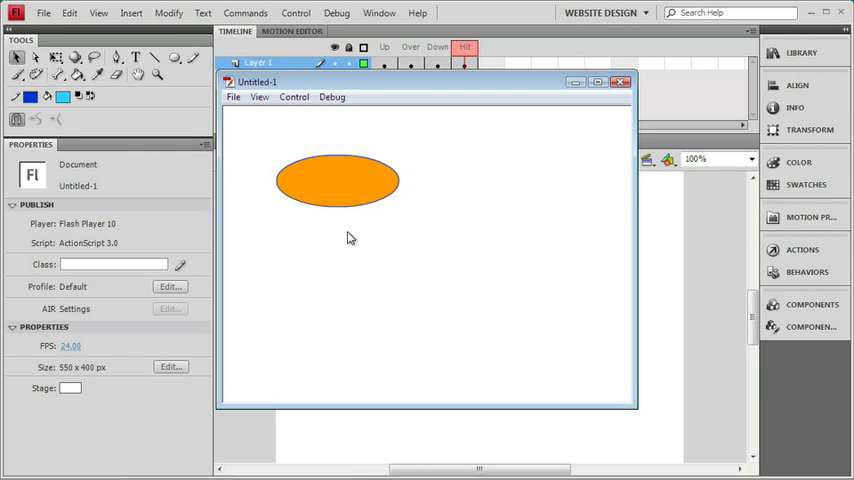
pyautogui.moveTo(340, 208)
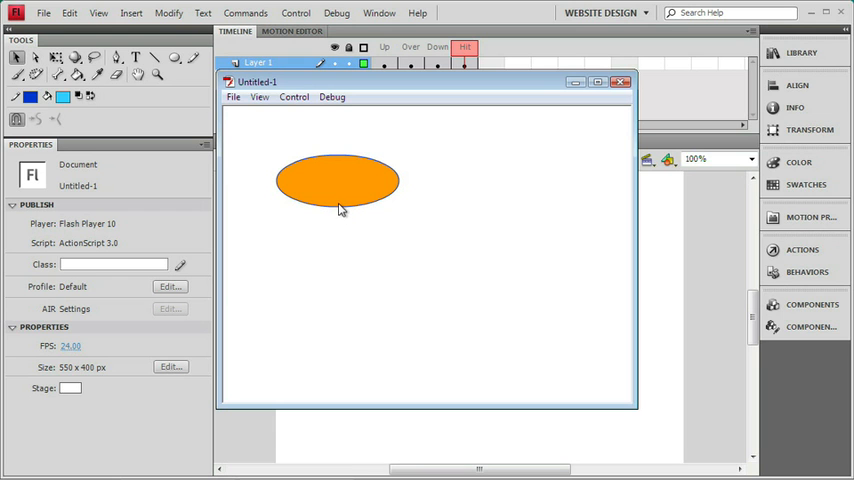
pyautogui.moveTo(342, 206)
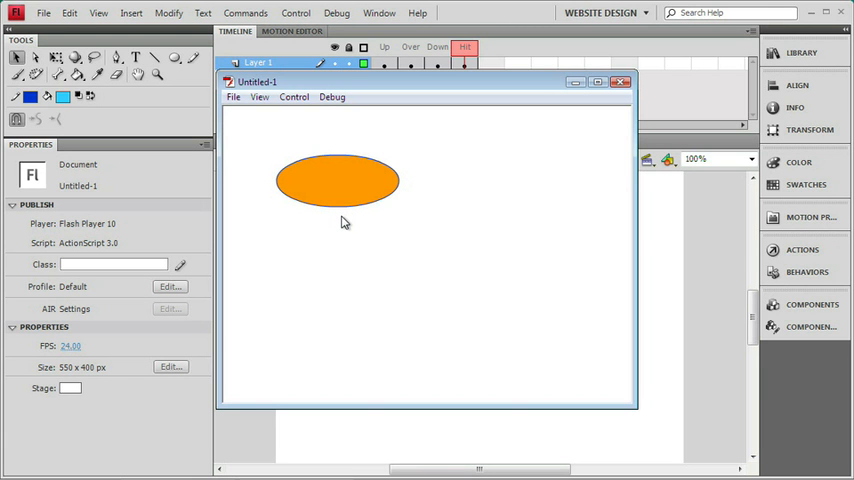
pyautogui.moveTo(332, 234)
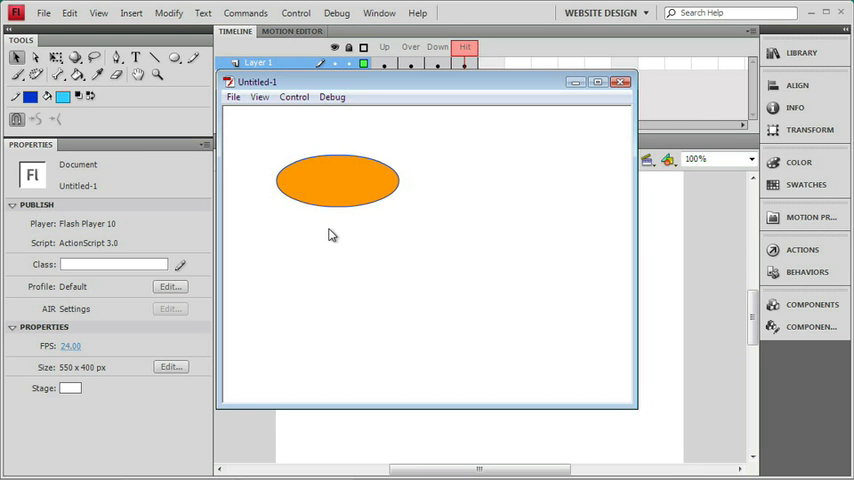
pyautogui.moveTo(346, 232)
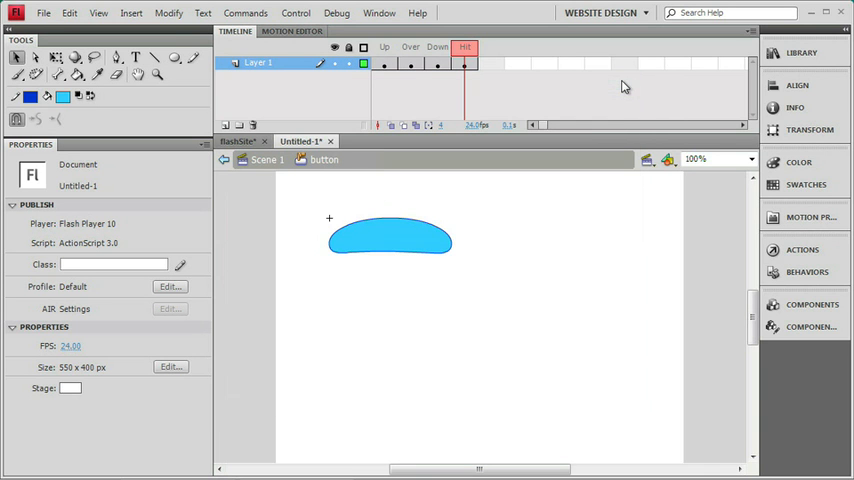
pyautogui.moveTo(380, 168)
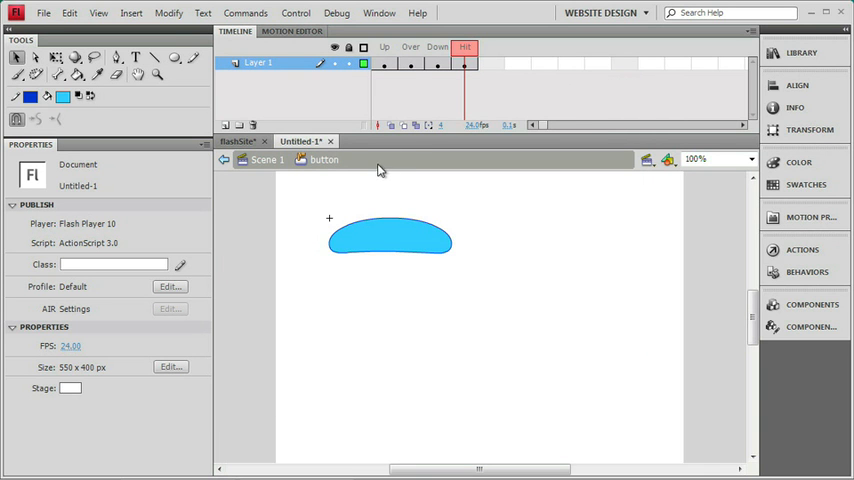
pyautogui.moveTo(244, 144)
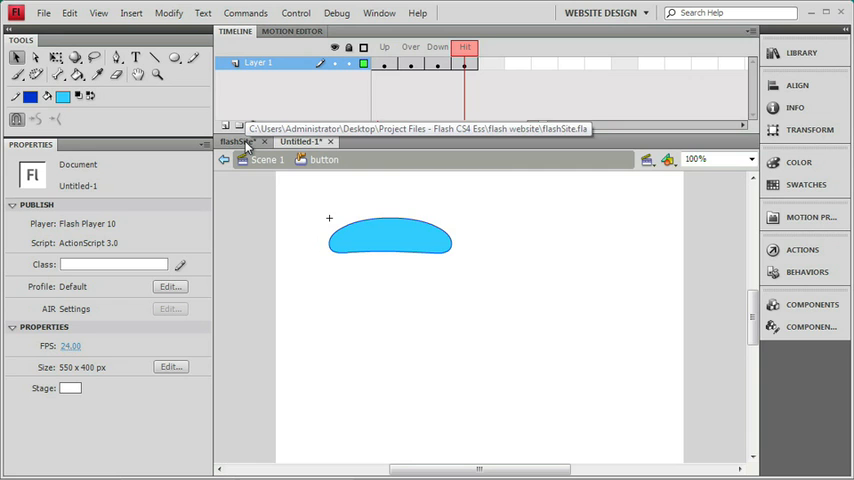